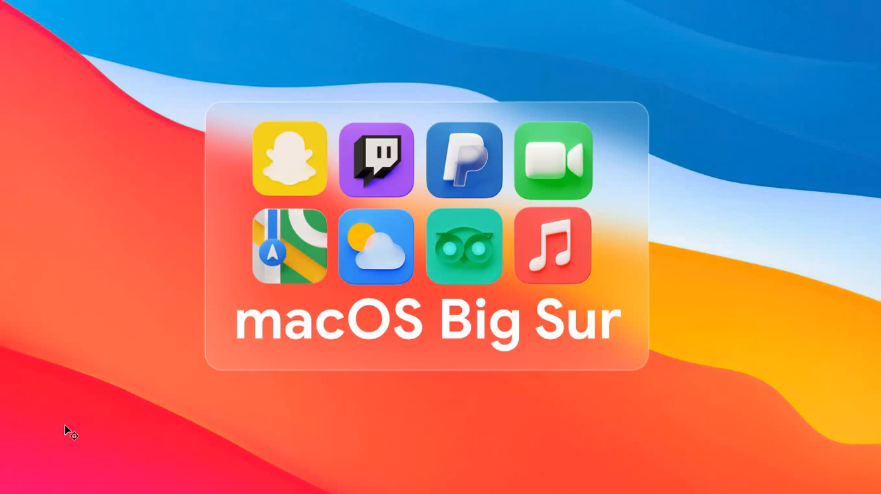
mouse_move(256, 146)
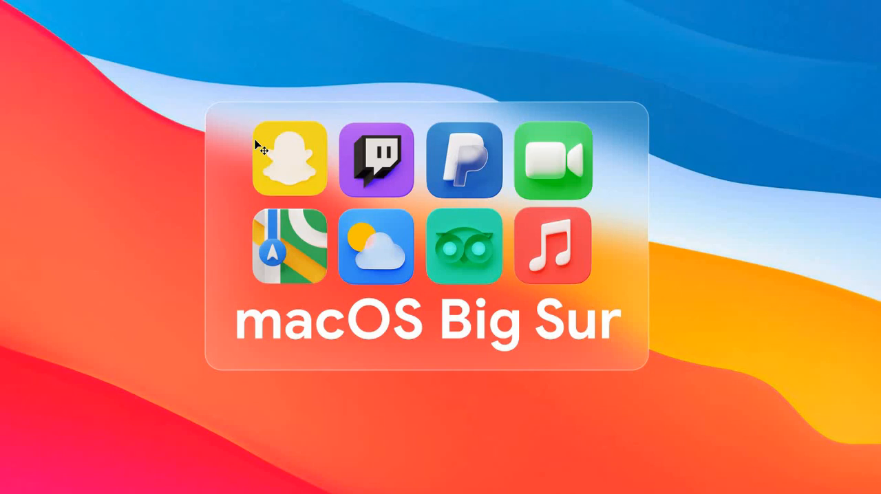
- Leave the finished-design preview and show the 18uanER.jpg wallpaper after glancing at the 3.psd icons document
left_click(318, 479)
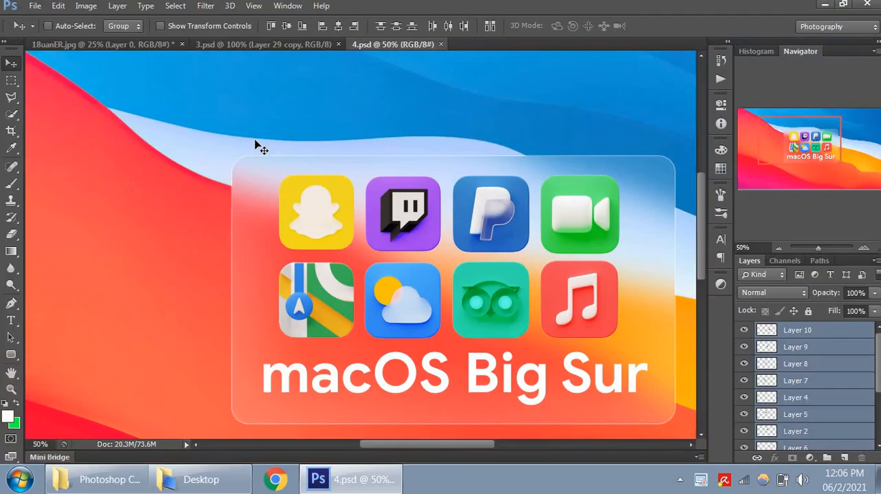
left_click(83, 44)
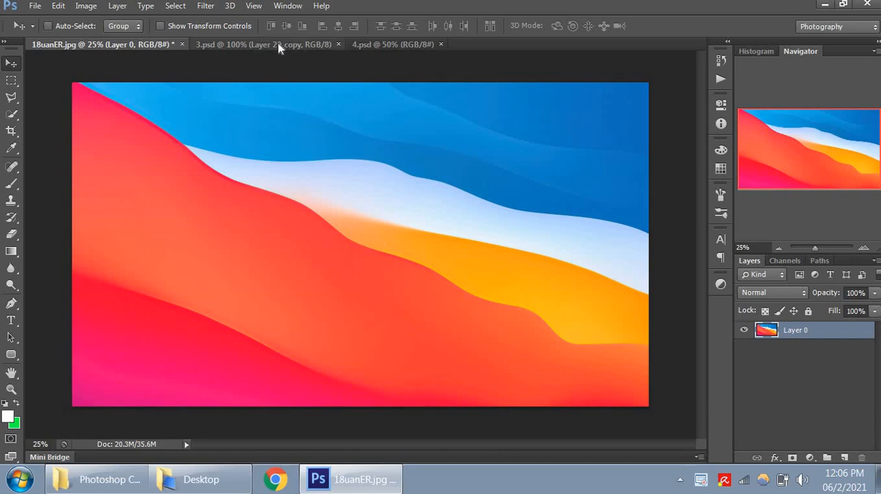
left_click(265, 44)
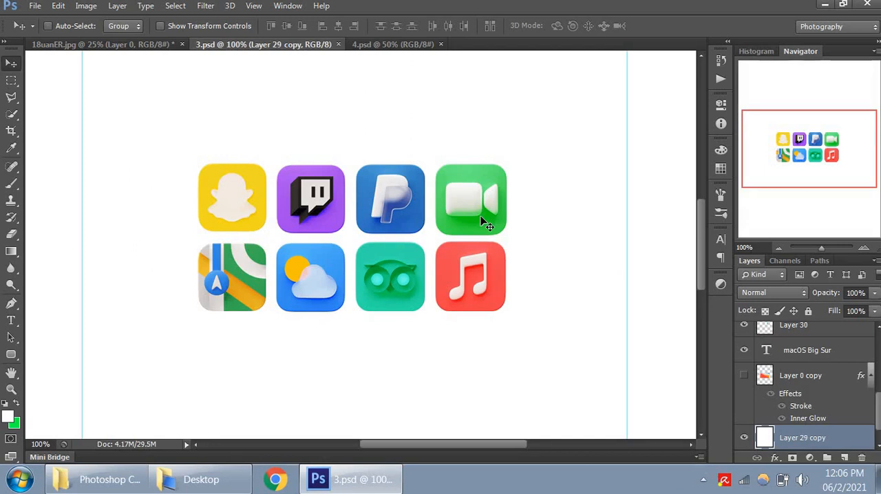
mouse_move(138, 60)
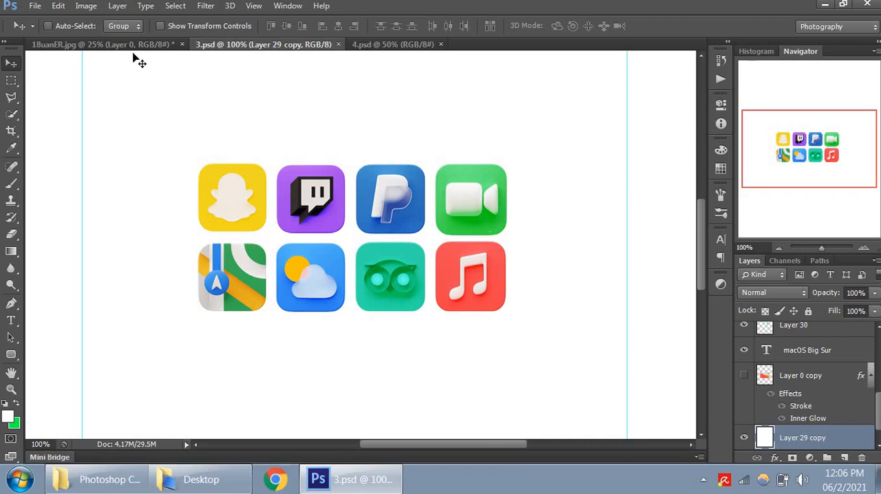
left_click(104, 44)
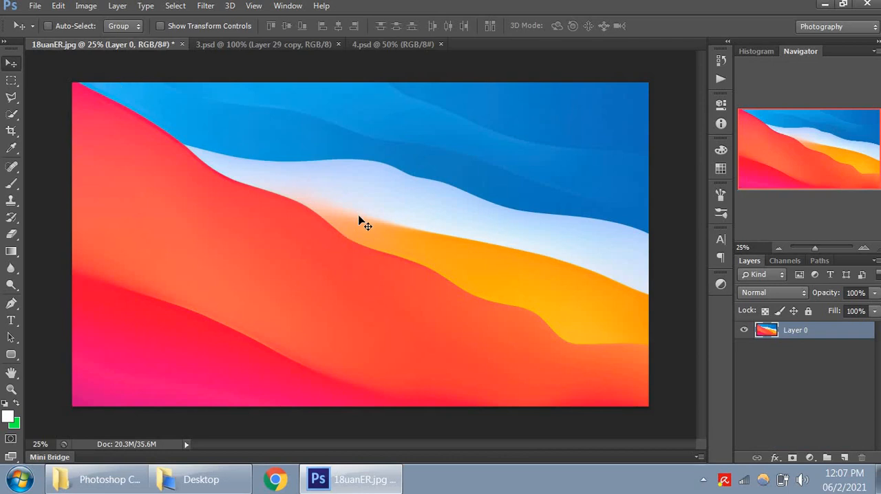
mouse_move(292, 195)
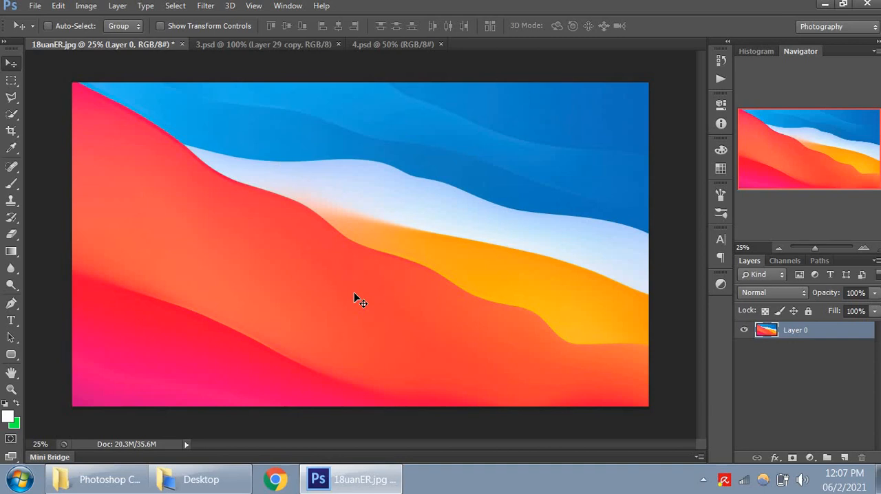
- Switch to the Rounded Rectangle Tool while duplicating the wallpaper Layer 0
left_click(11, 355)
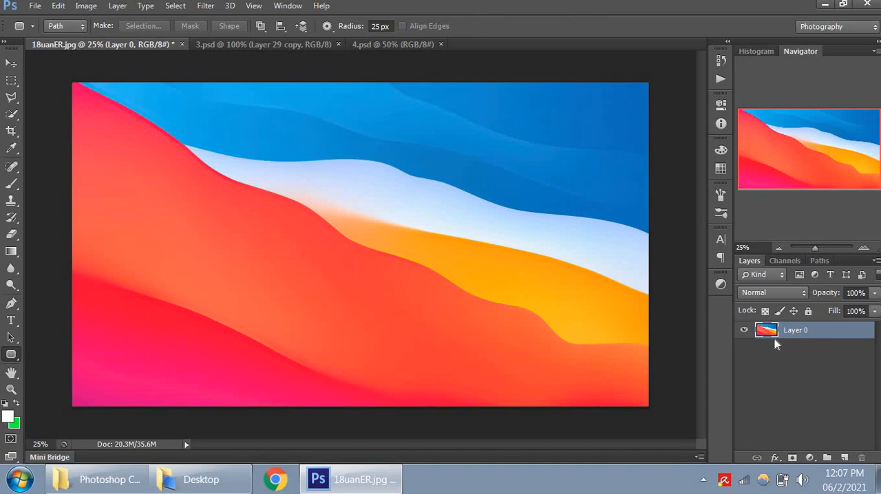
mouse_move(766, 330)
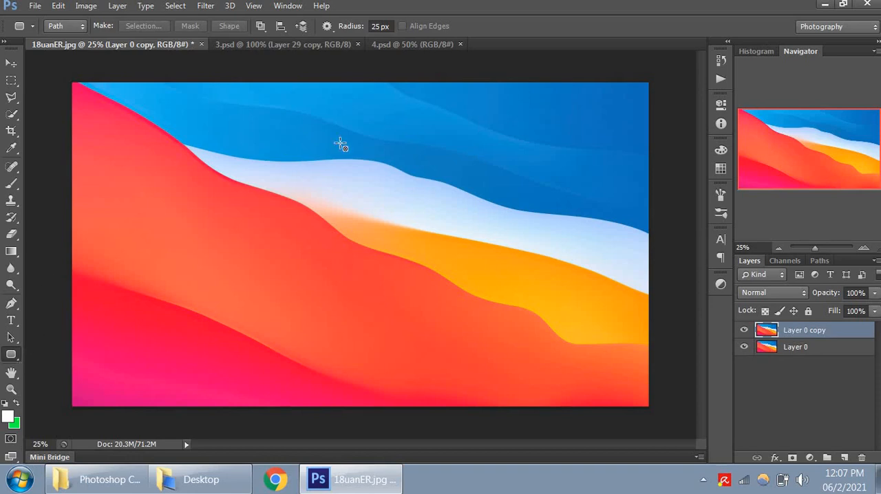
mouse_move(230, 5)
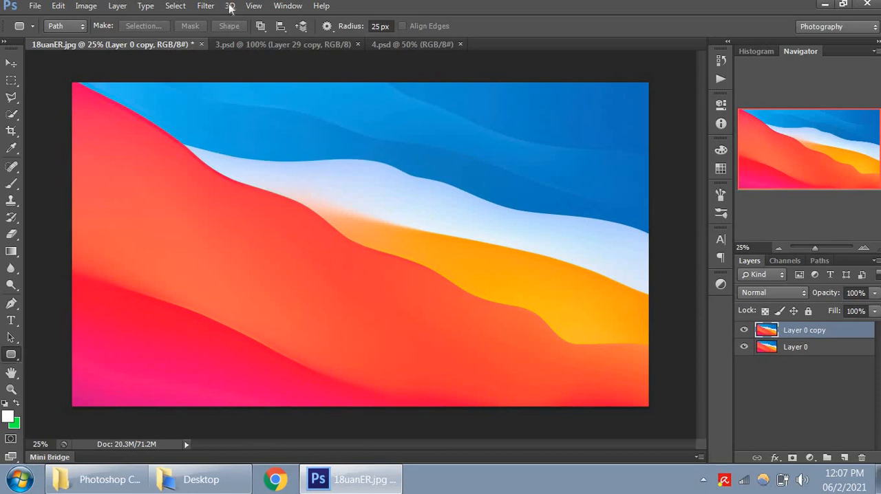
- Apply a Gaussian Blur from the Filter menu to the copied wallpaper layer
left_click(205, 5)
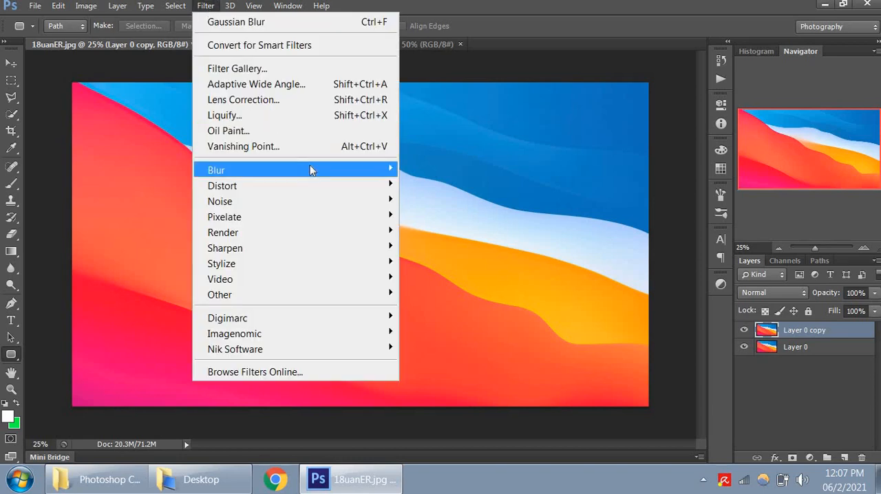
left_click(237, 22)
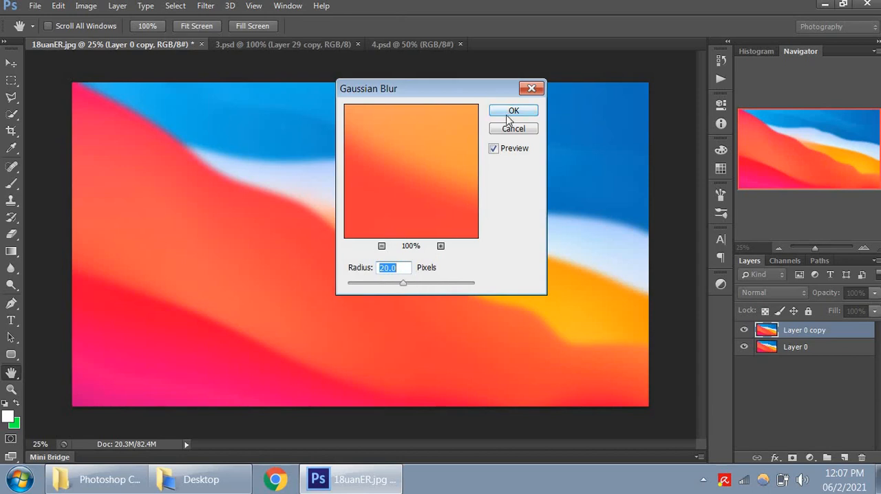
left_click(514, 111)
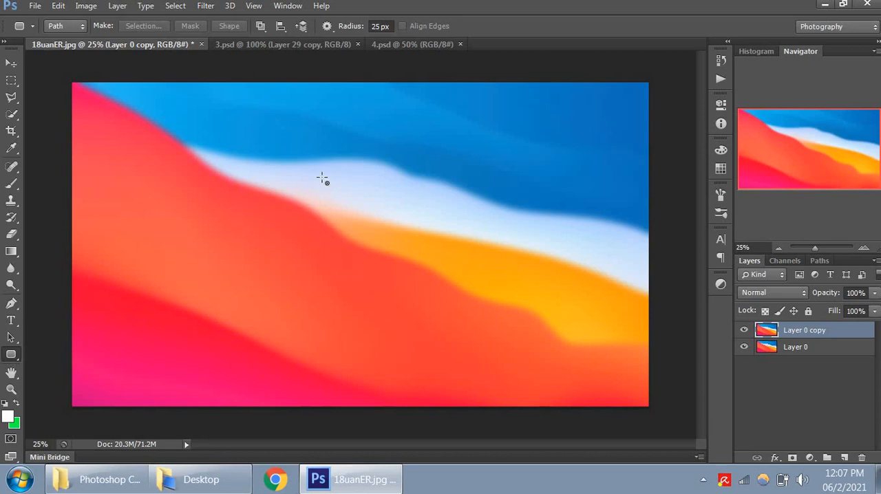
mouse_move(240, 171)
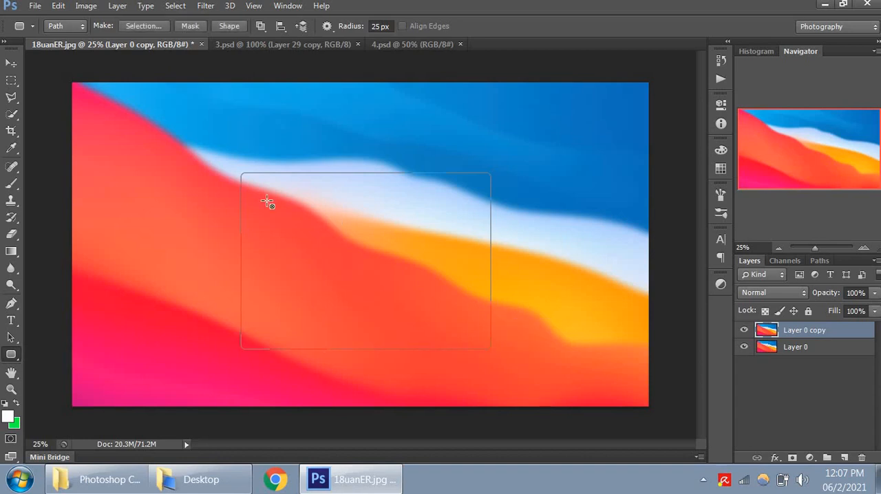
mouse_move(286, 262)
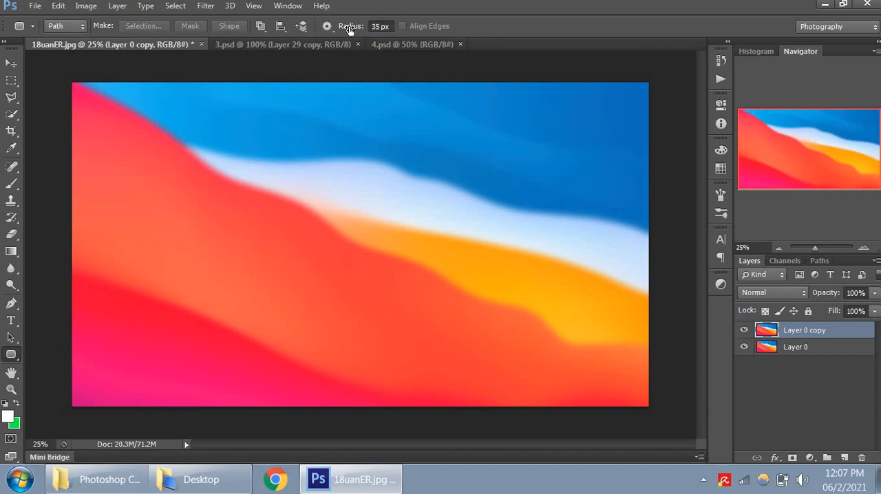
mouse_move(228, 161)
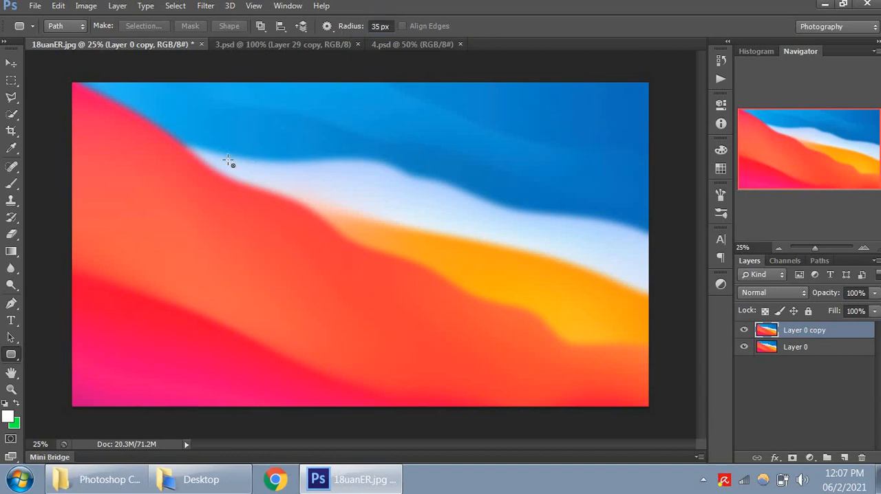
- Draw a 35 px rounded rectangle path over the wallpaper centre and refine its size
left_click_drag(227, 158, 270, 347)
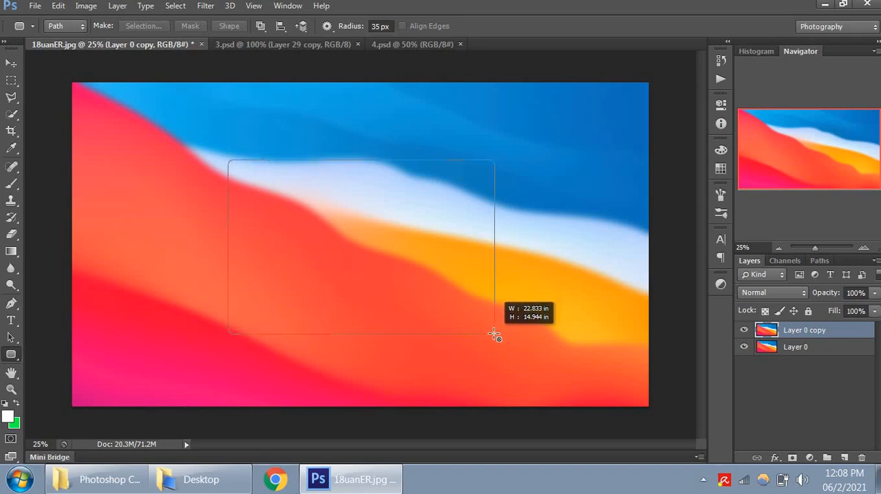
left_click_drag(495, 336, 487, 332)
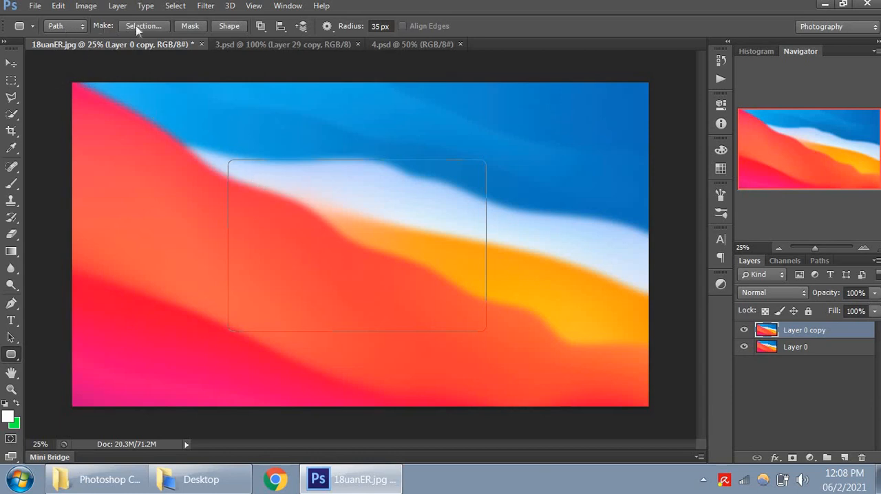
- Convert the rounded path into a selection with Feather Radius 0
left_click(143, 25)
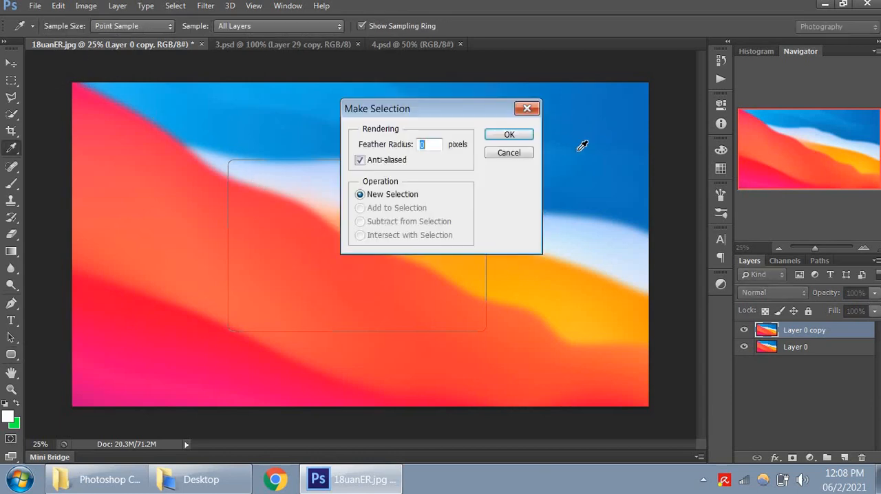
left_click(509, 134)
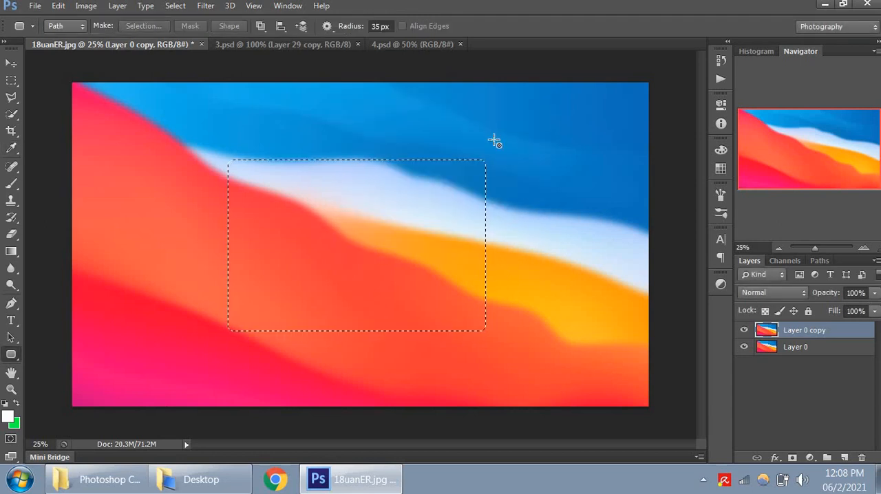
mouse_move(350, 228)
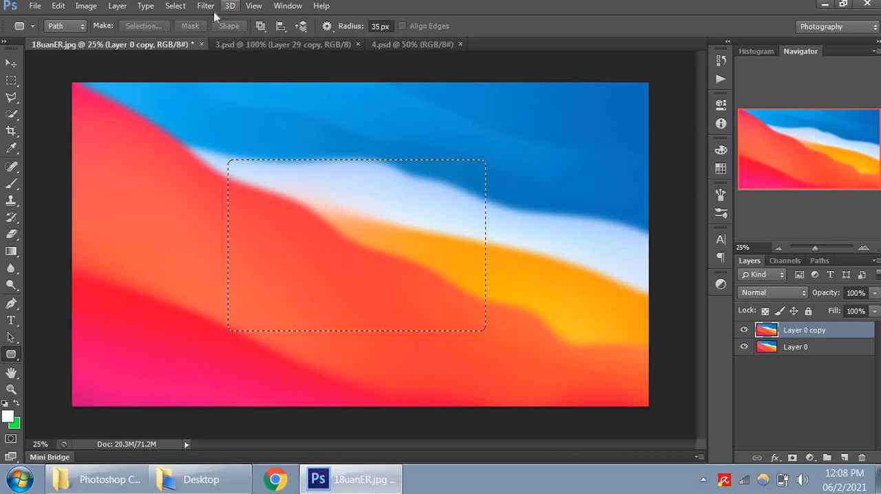
- Mask the blurred copy to the rounded selection and open its Layer Style settings
left_click(175, 5)
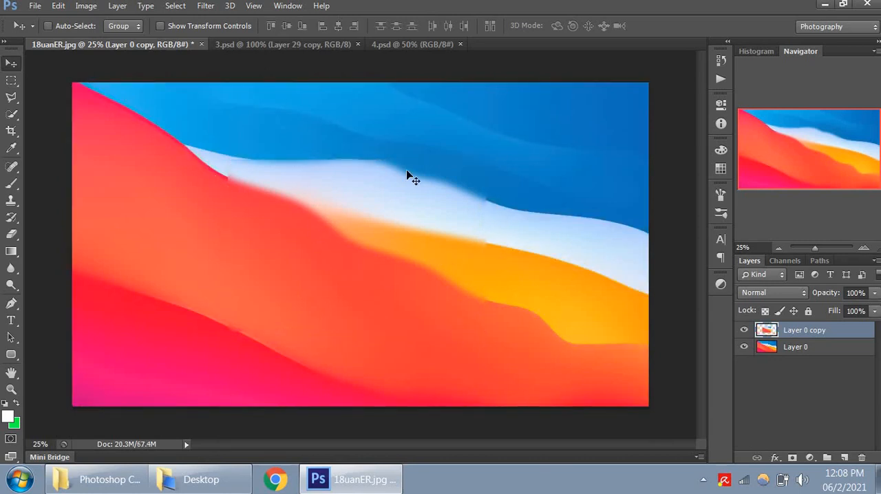
mouse_move(283, 178)
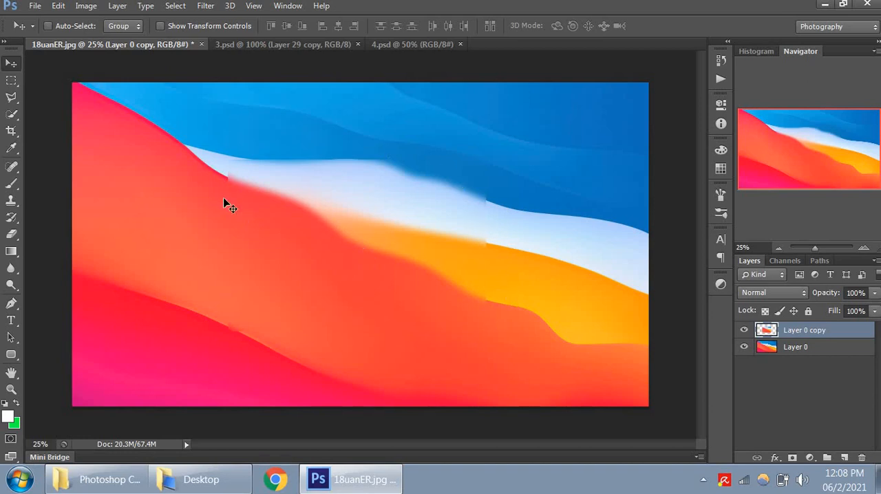
mouse_move(554, 172)
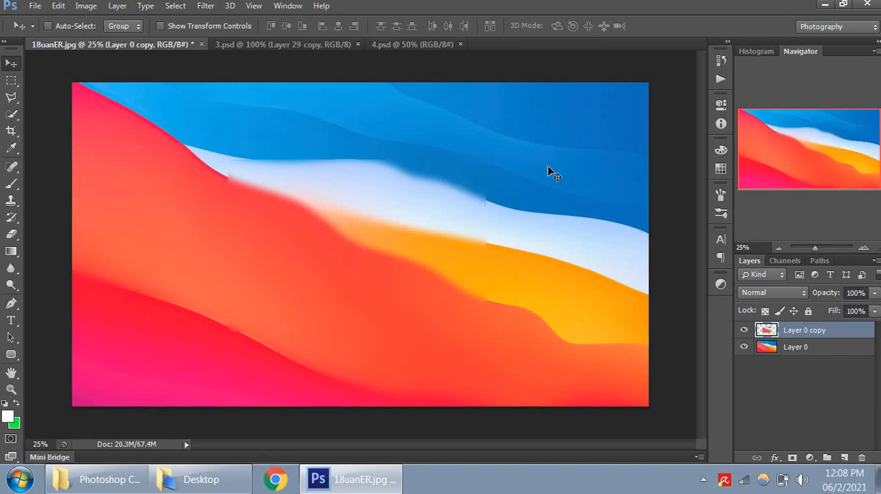
mouse_move(402, 204)
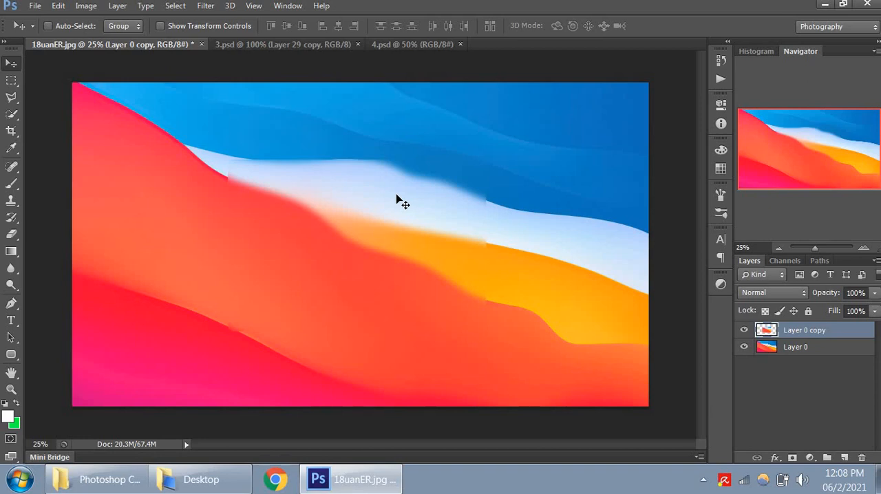
mouse_move(227, 327)
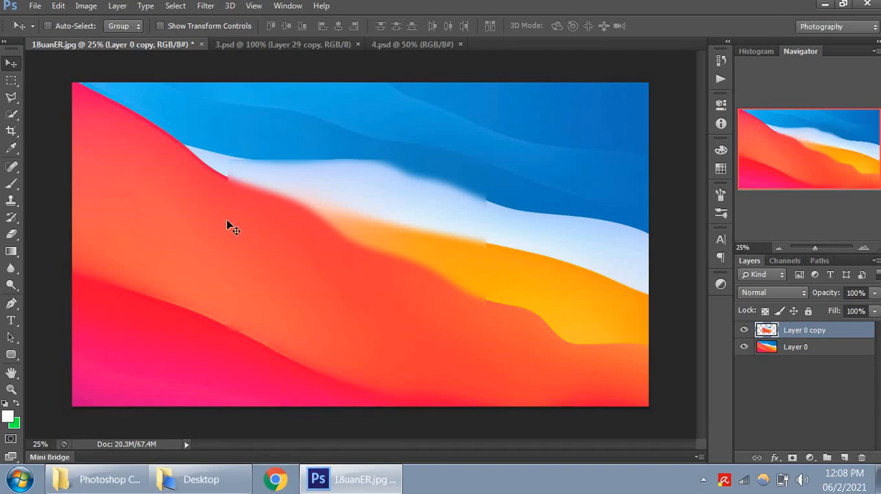
mouse_move(315, 337)
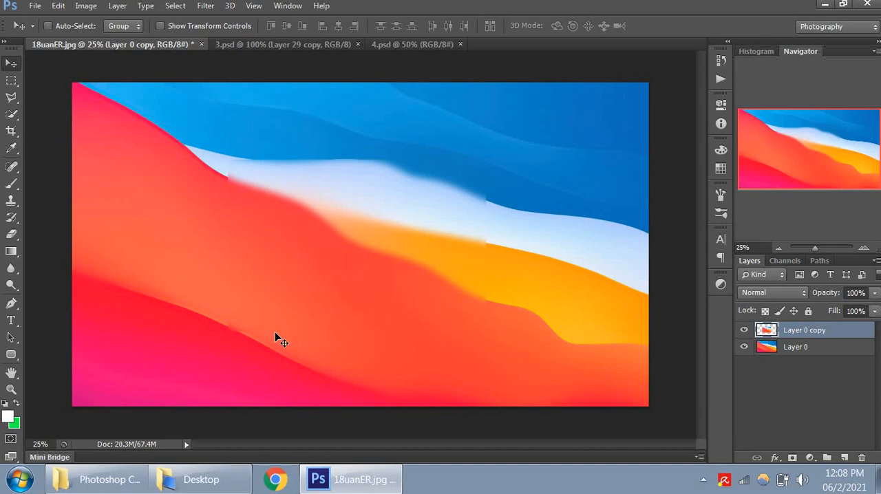
mouse_move(336, 339)
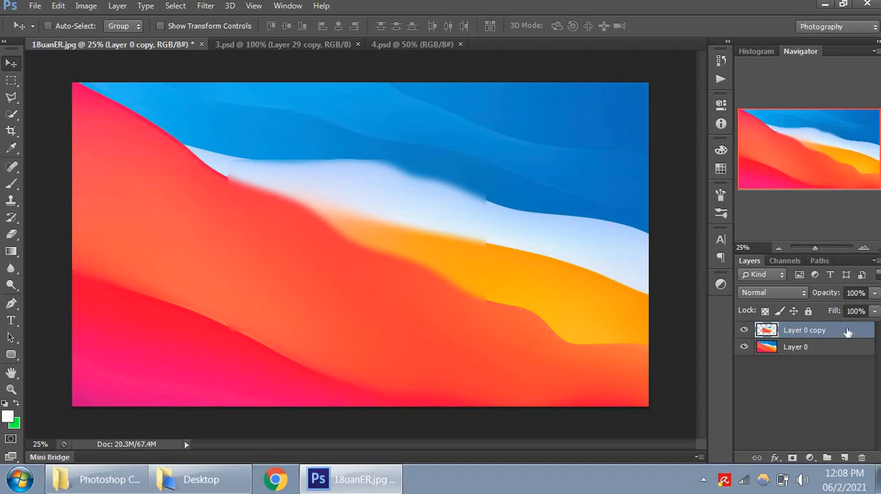
double_click(804, 330)
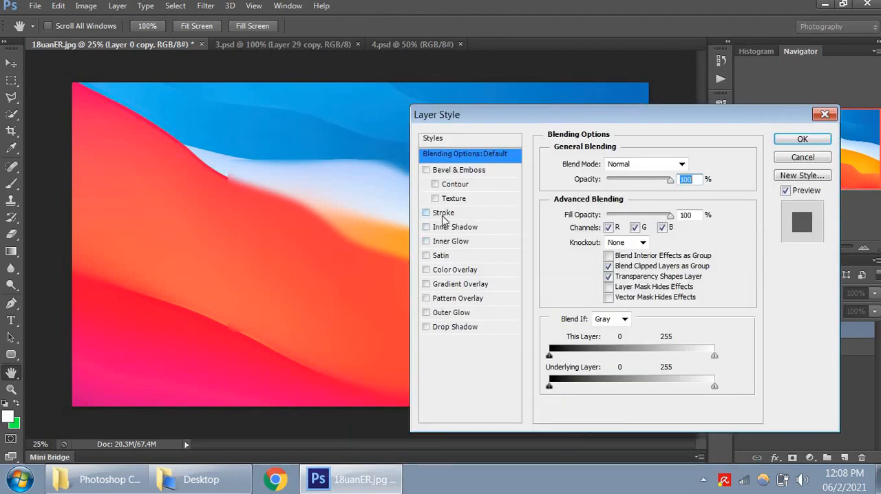
- Enable a white Stroke on the panel, then turn on Inner Glow
left_click(443, 212)
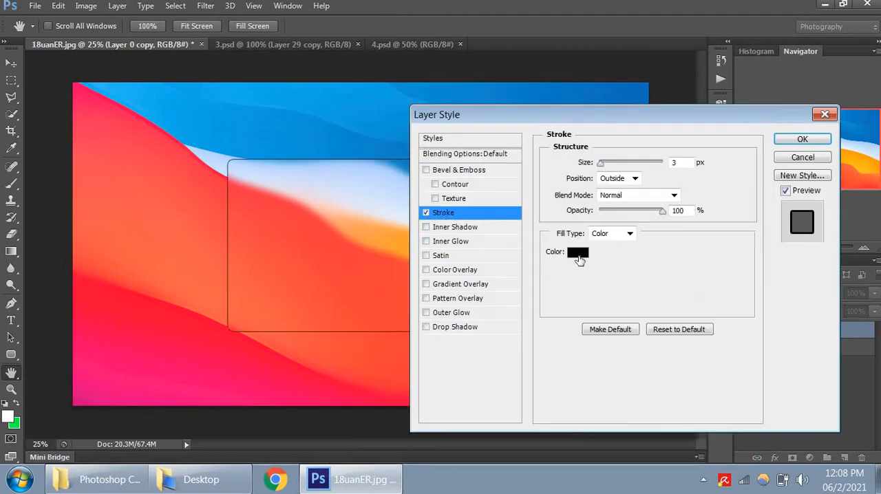
left_click(578, 252)
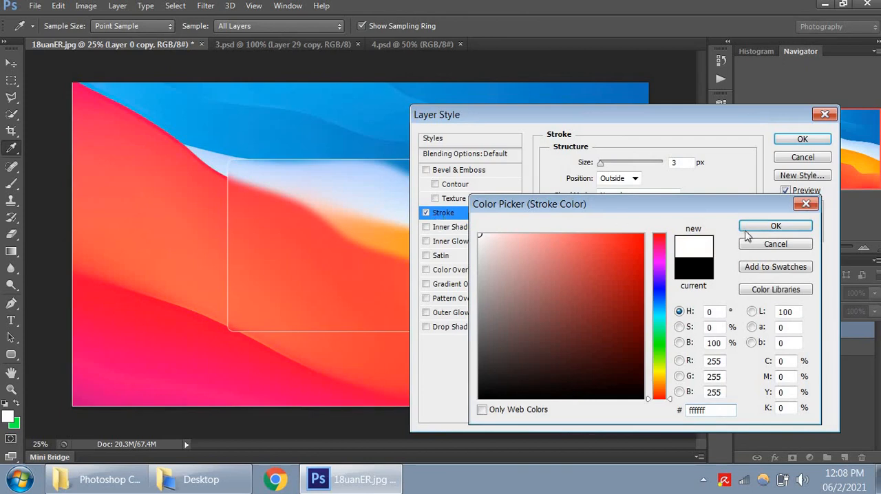
left_click(776, 226)
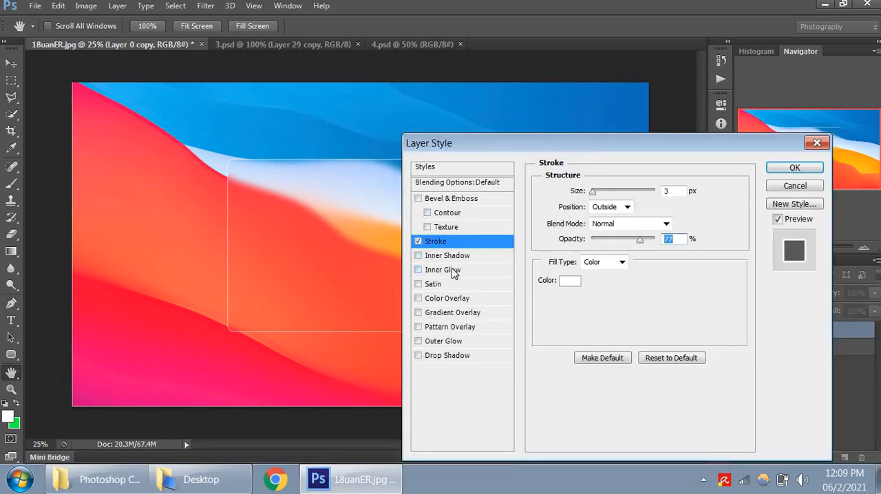
left_click(418, 269)
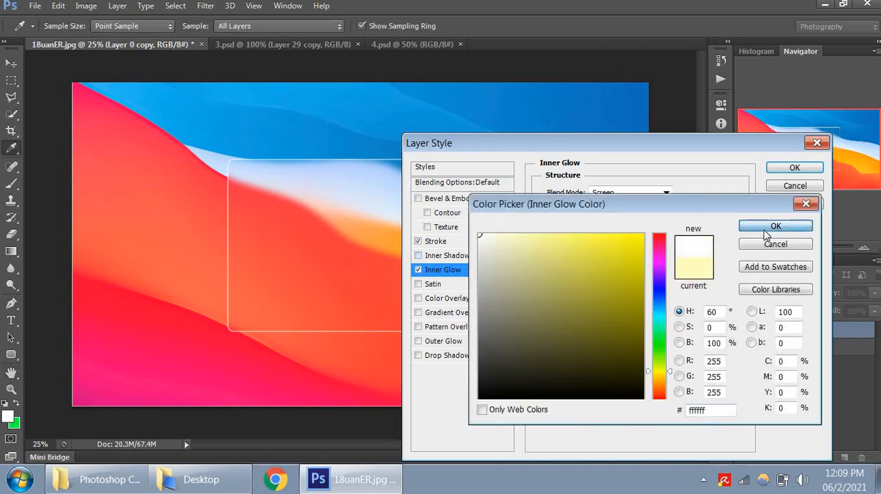
- Confirm the white glow colour, enlarge the Inner Glow size to about 250 px and use the gradient fill
left_click(776, 226)
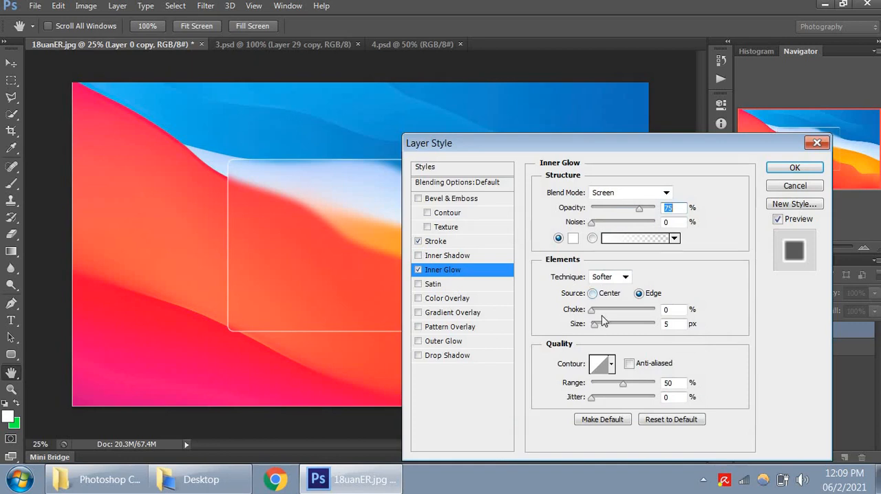
left_click_drag(593, 323, 627, 324)
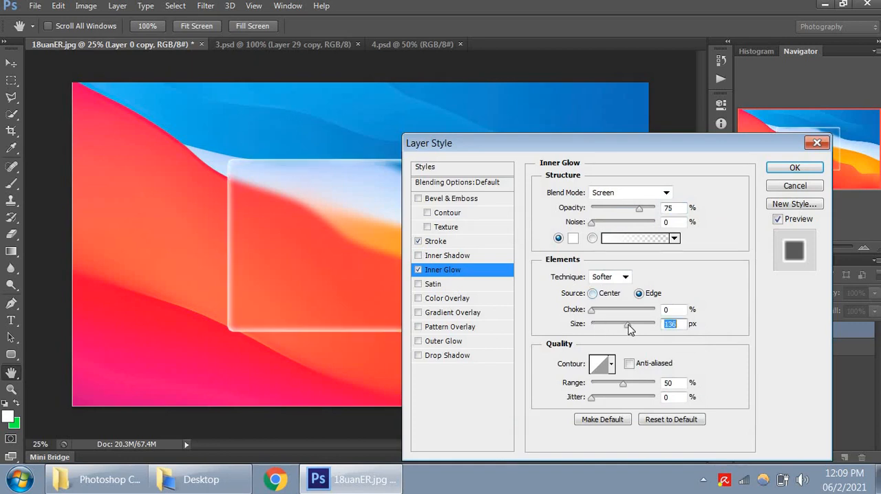
left_click_drag(625, 324, 655, 324)
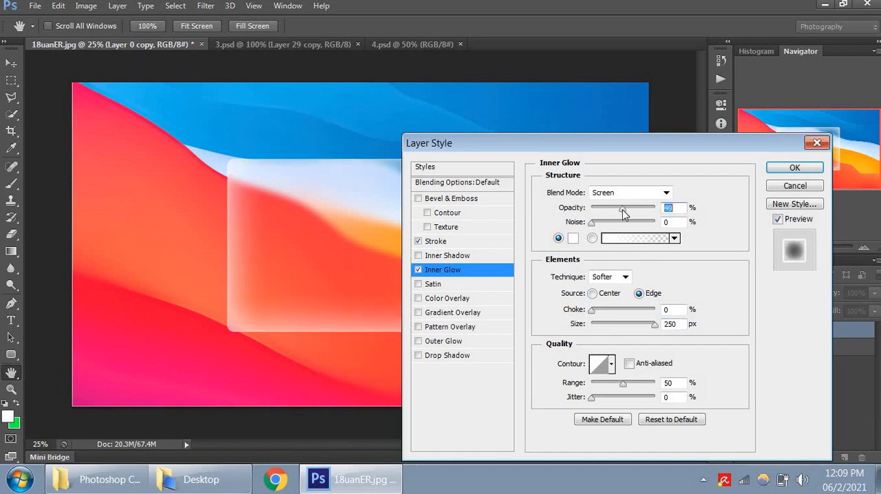
left_click_drag(622, 208, 611, 208)
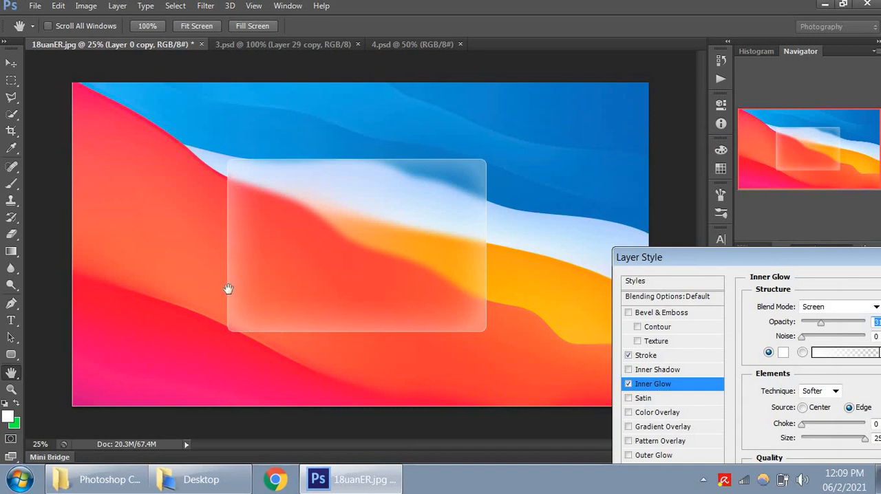
mouse_move(476, 305)
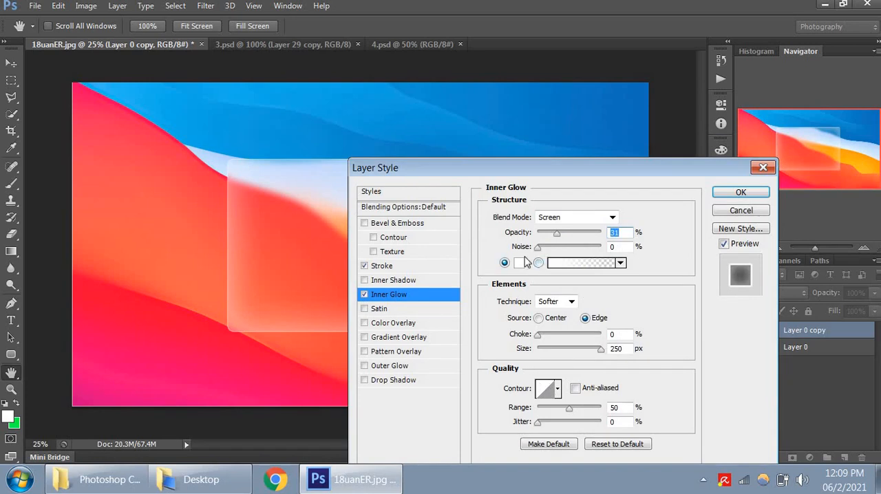
left_click(538, 263)
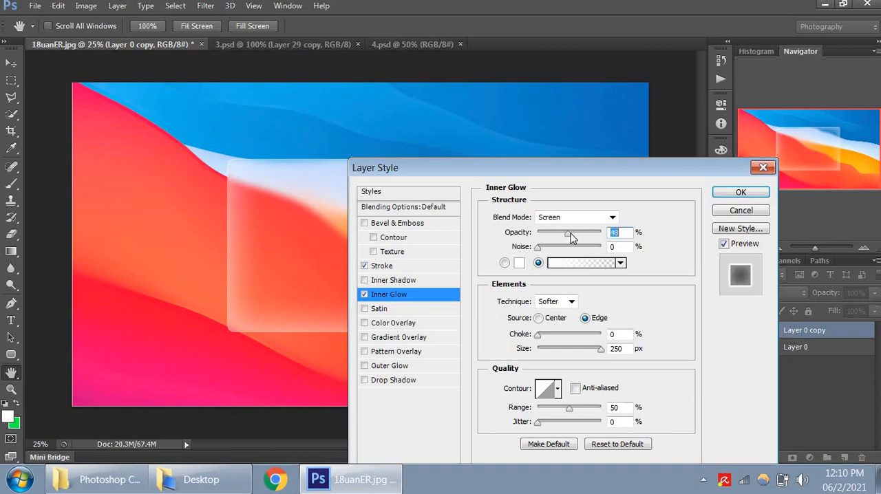
- Lower the Inner Glow opacity to 30%, fine-tune its size and apply the stroke and glow effects
left_click_drag(571, 231, 554, 231)
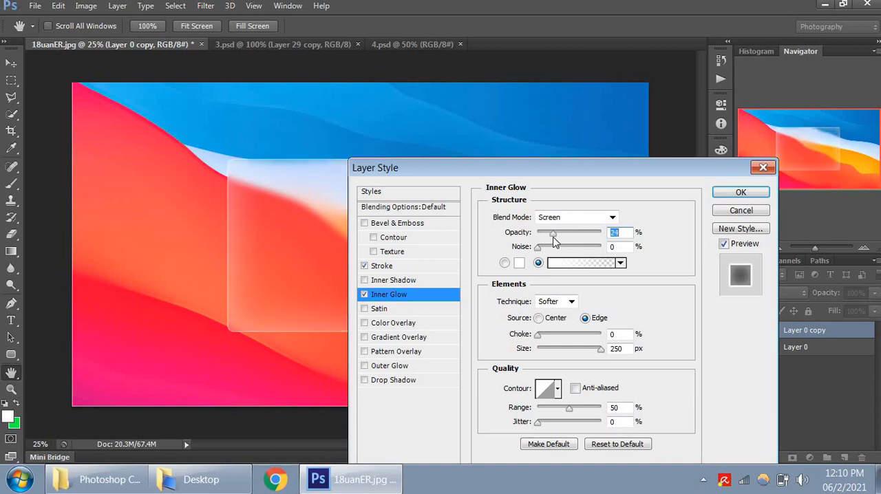
left_click_drag(551, 233, 558, 232)
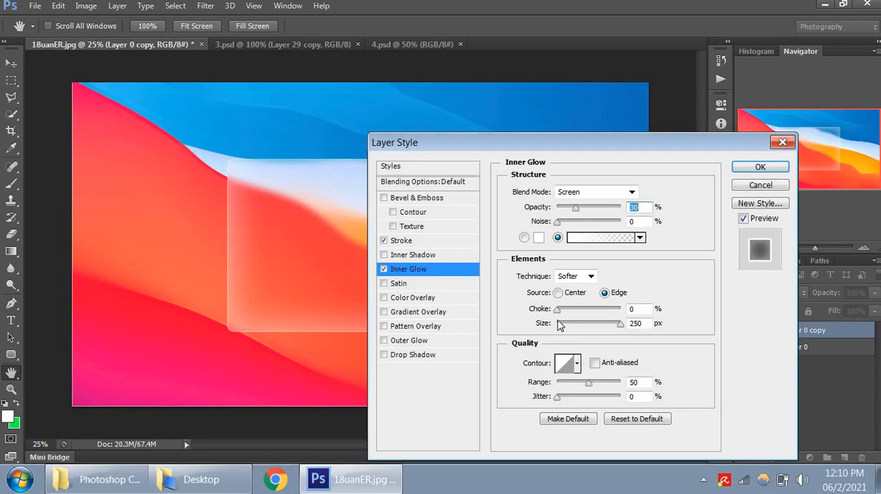
left_click_drag(619, 324, 606, 323)
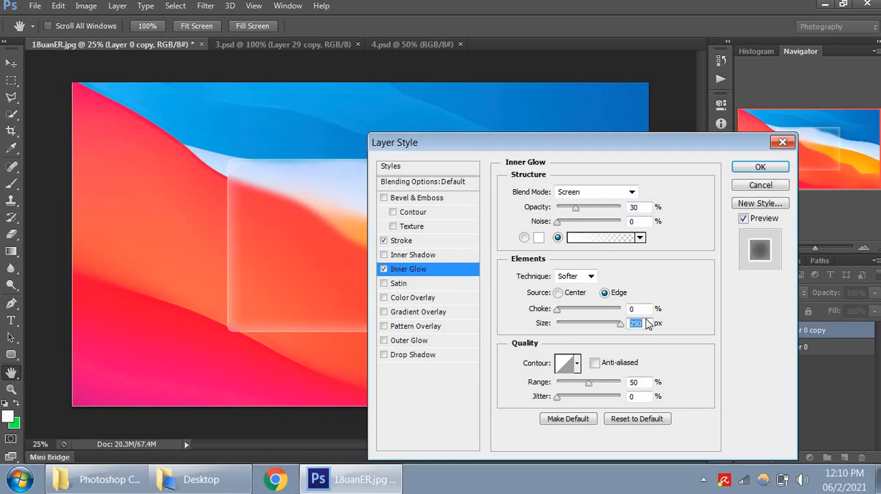
left_click_drag(394, 142, 518, 284)
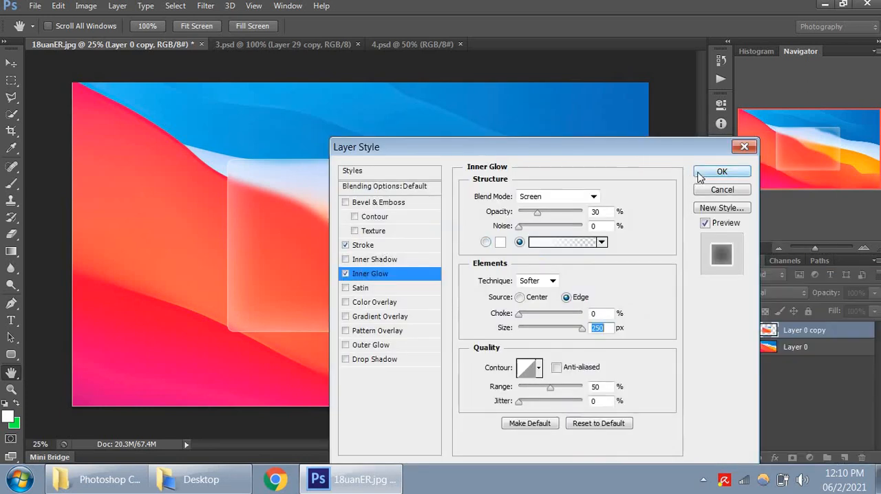
left_click(721, 170)
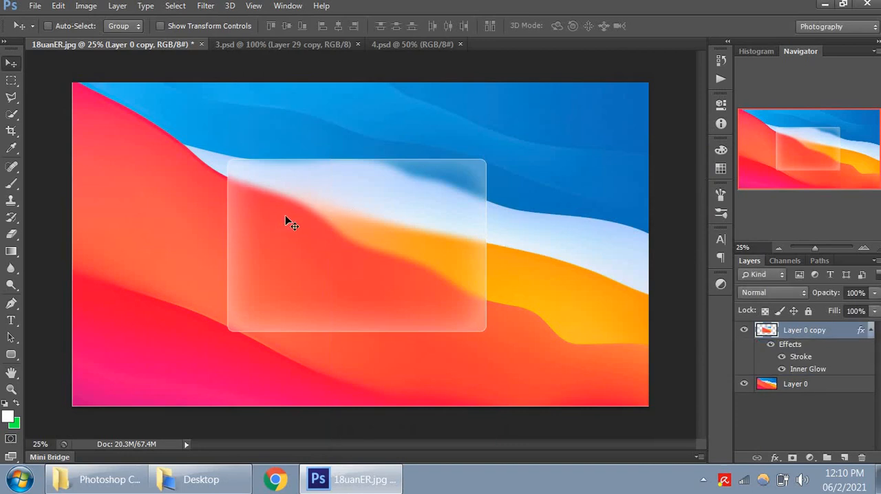
- Bring the eight app icons from 3.psd into the wallpaper document as a group on the panel
left_click(282, 44)
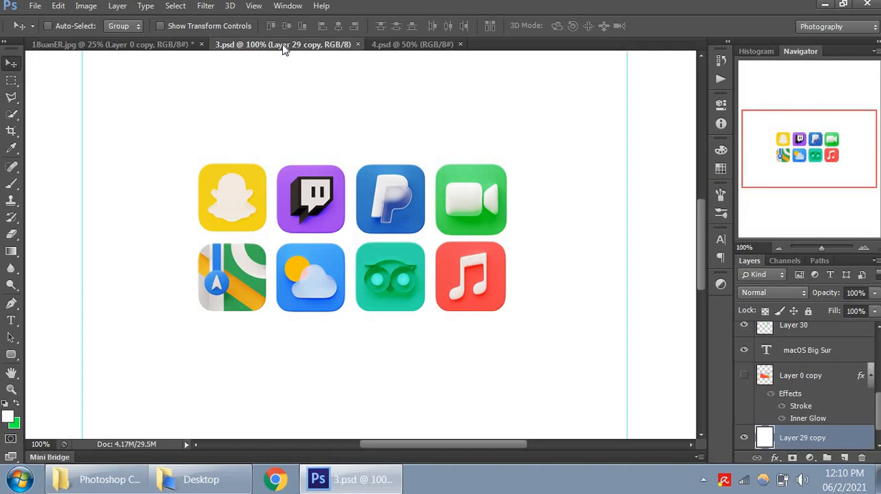
mouse_move(834, 418)
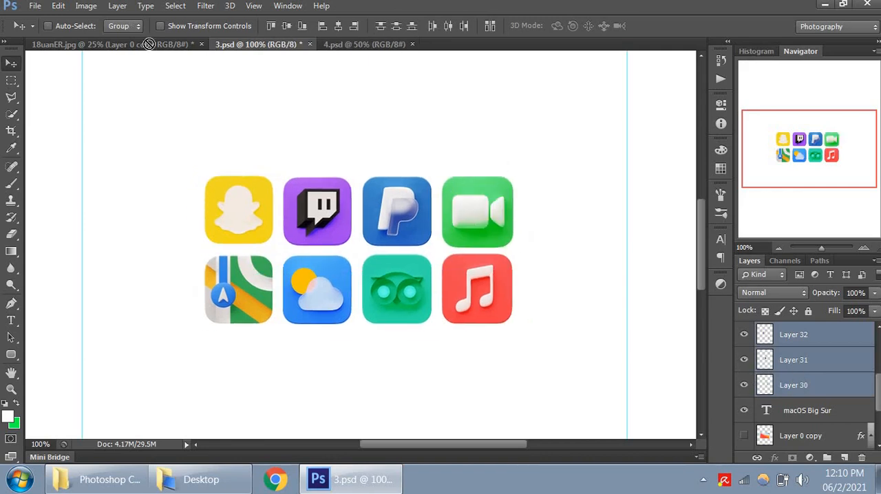
left_click(90, 44)
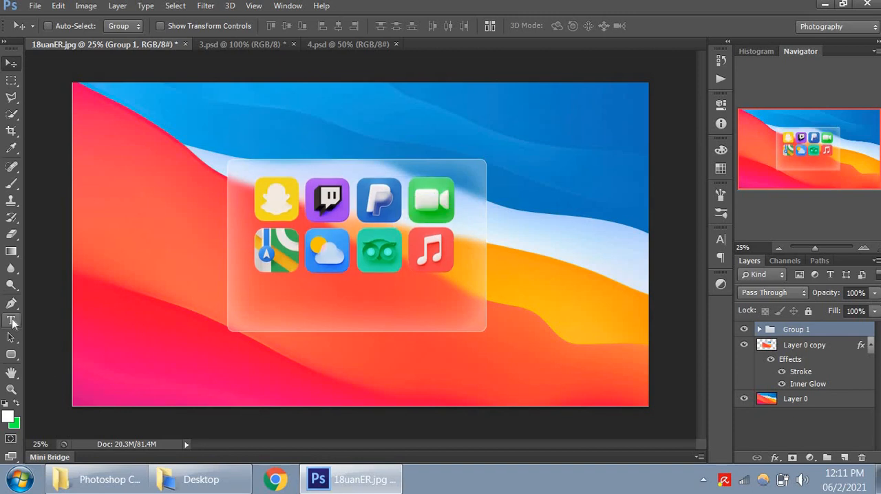
- Add a 'macOS Big Sur' text layer below the icons, restyle it to 170 pt white and commit
left_click(11, 319)
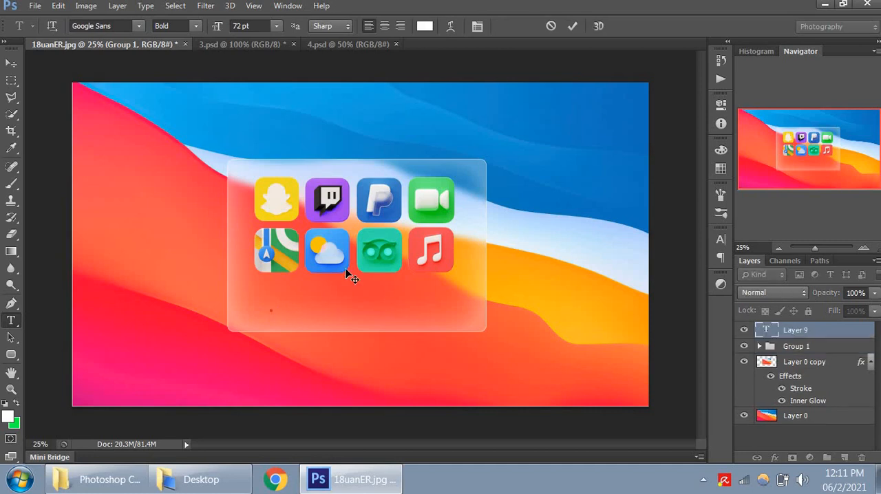
type("macOS Big Sur")
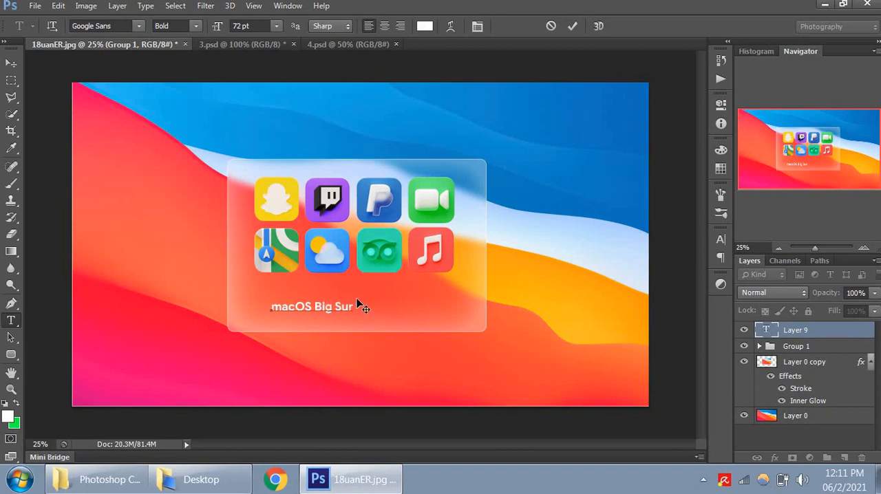
triple_click(311, 306)
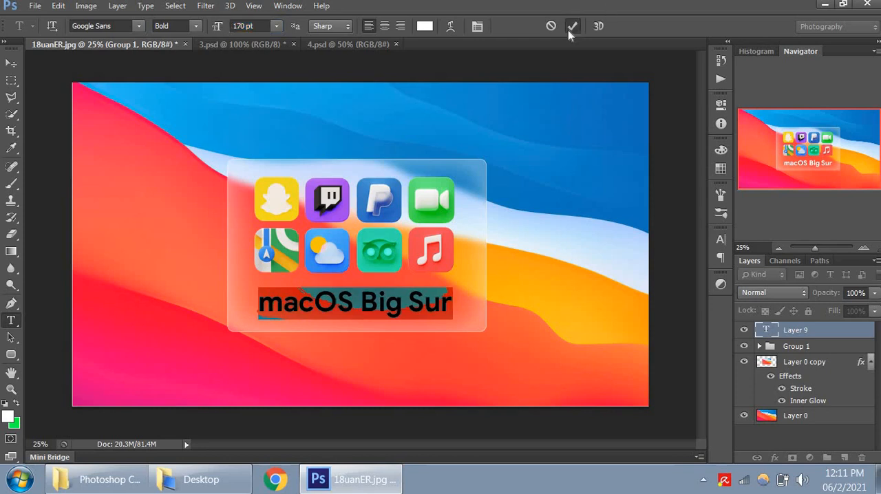
left_click(573, 27)
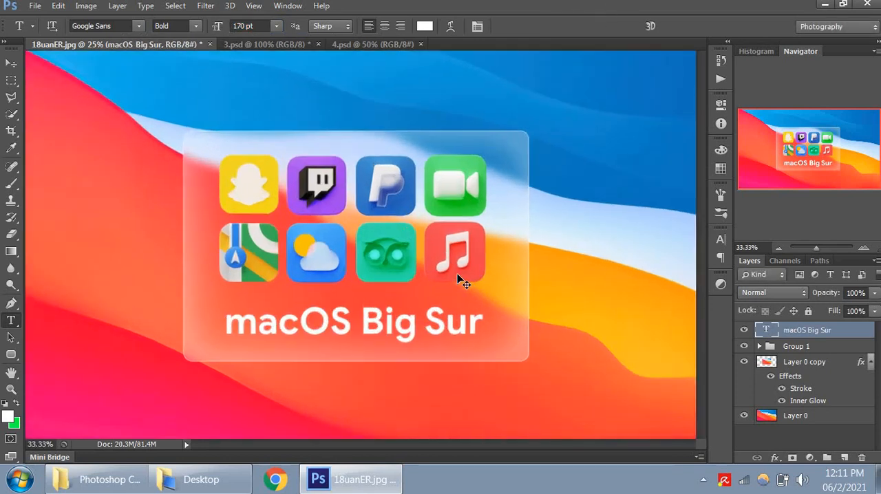